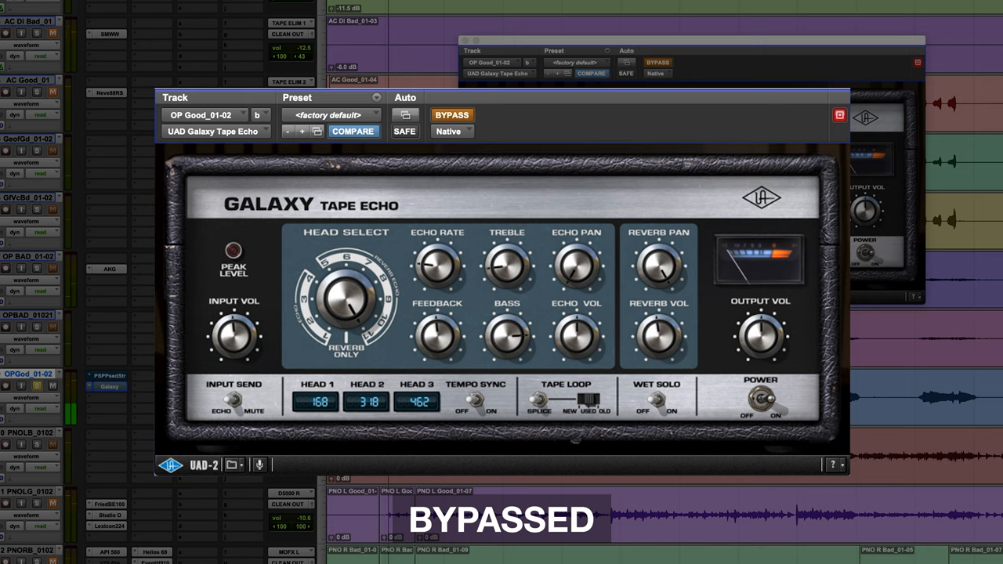
# - Switch the Galaxy Tape Echo plugin on the OP Good track from bypassed to enabled
pyautogui.click(451, 115)
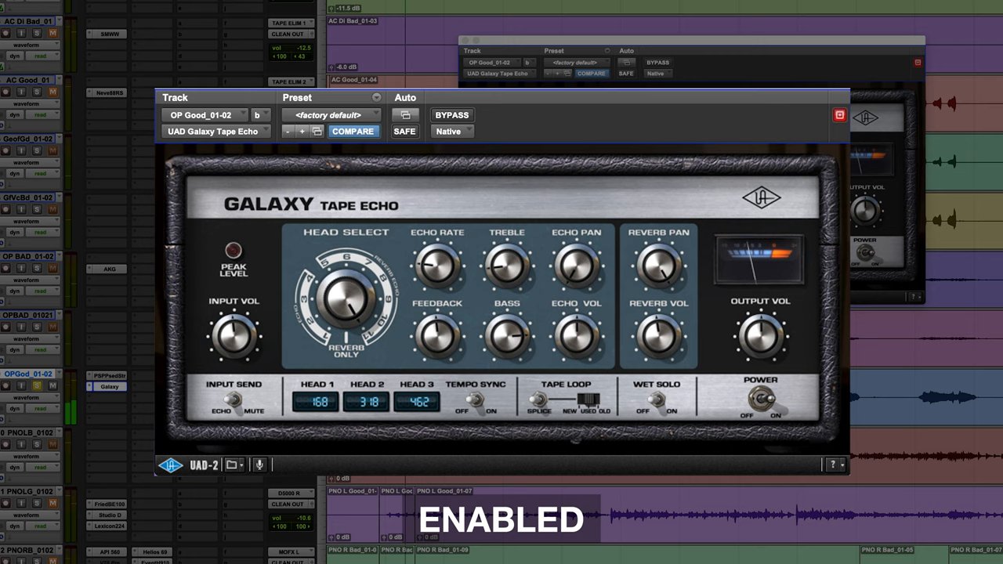